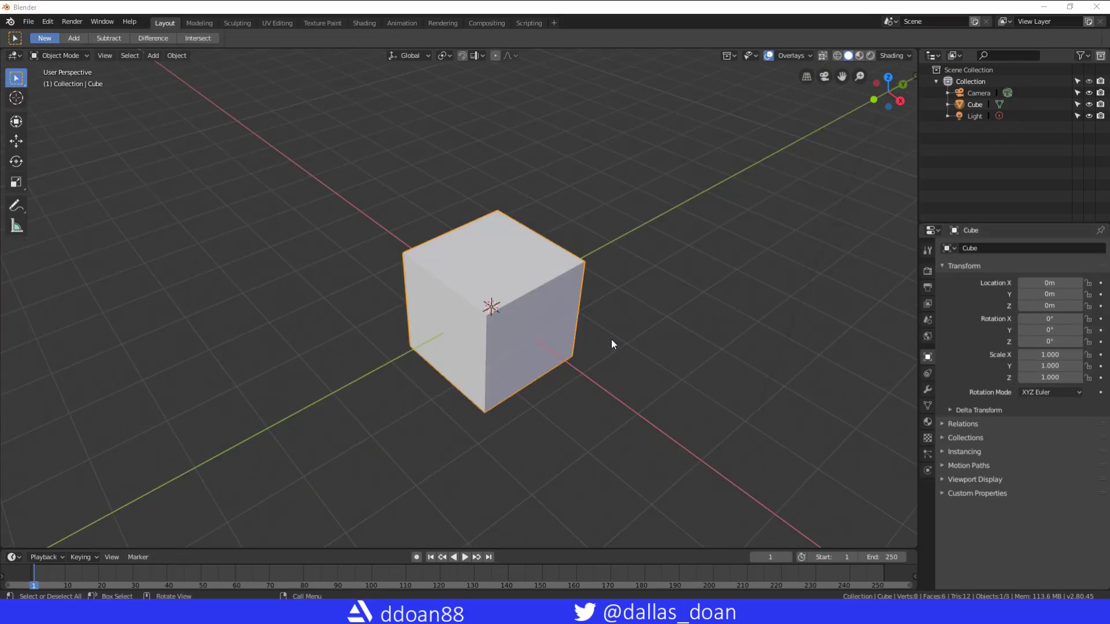
pyautogui.moveTo(630, 333)
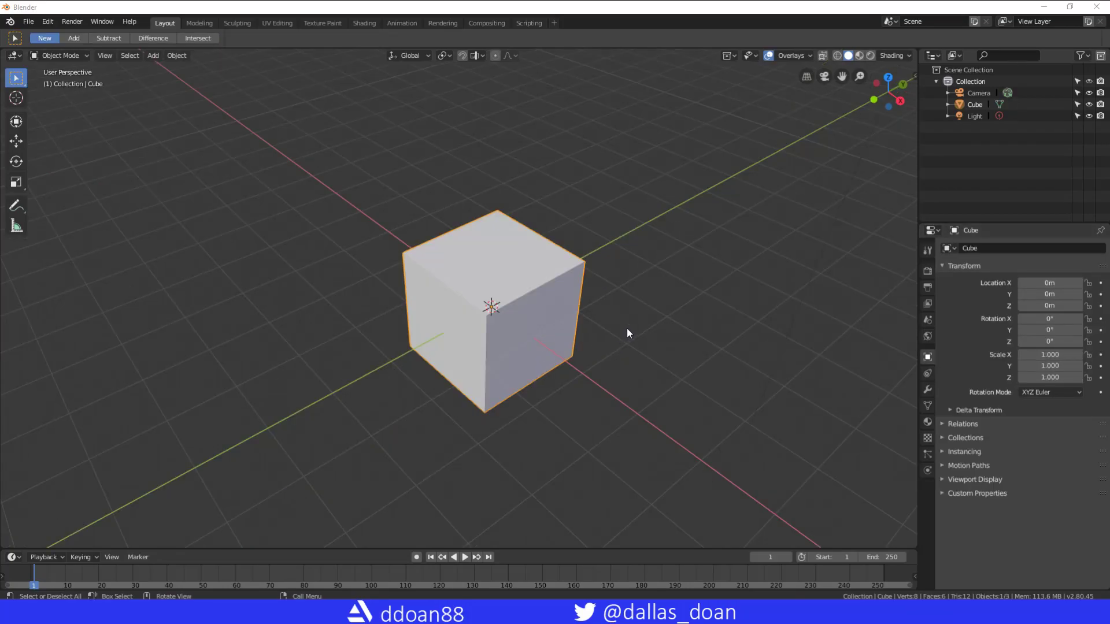
pyautogui.moveTo(606, 343)
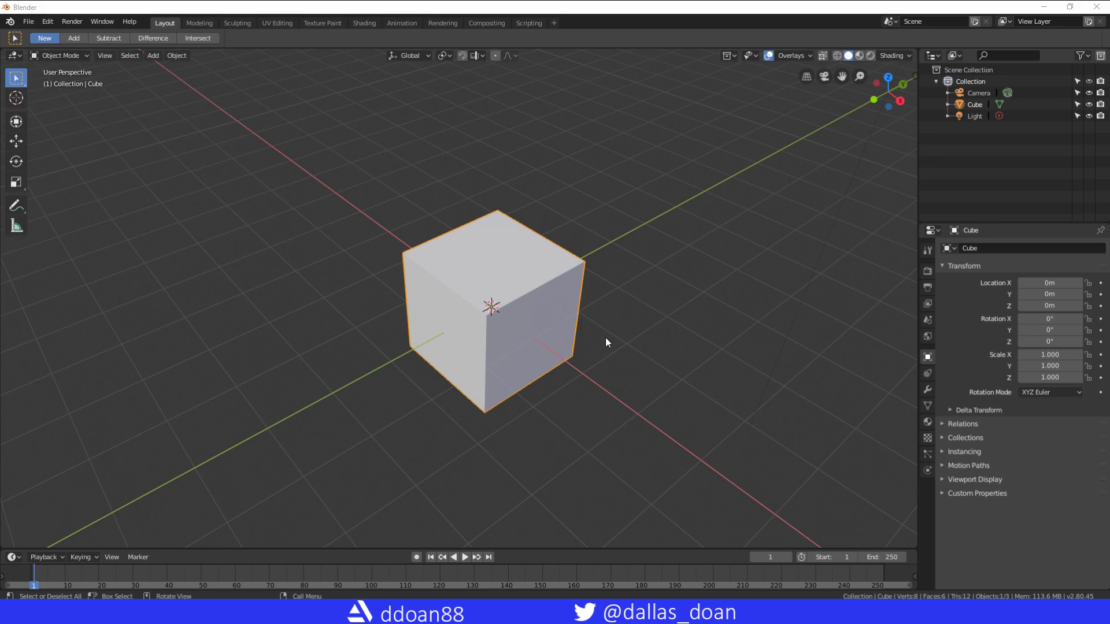
pyautogui.moveTo(617, 326)
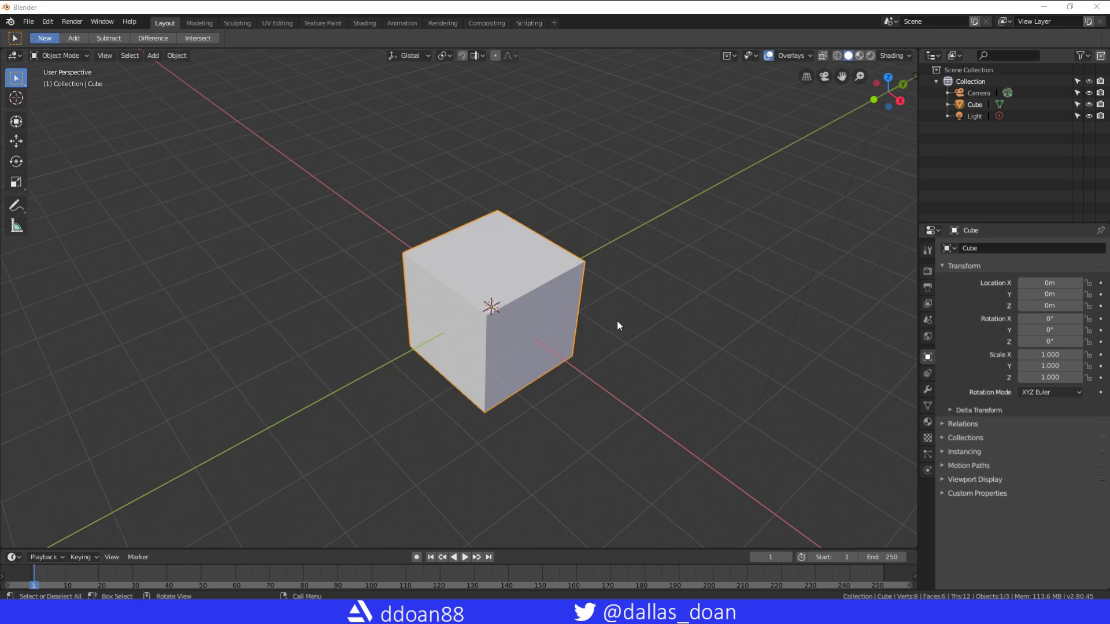
pyautogui.moveTo(601, 337)
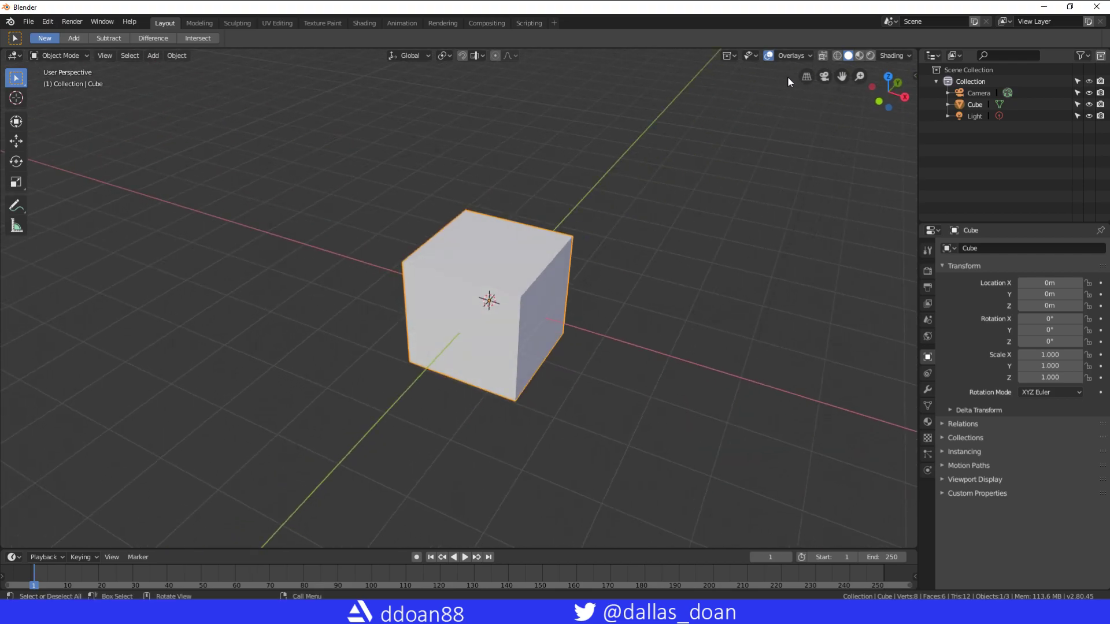
pyautogui.moveTo(539, 184)
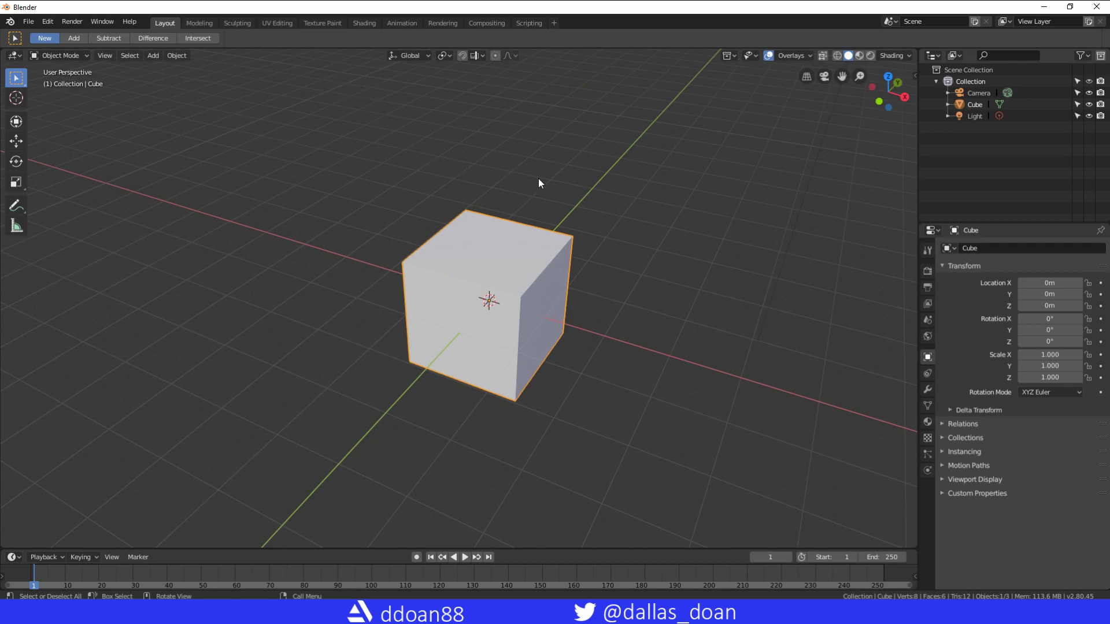
# Show the cube's Modifier Properties and enter Edit Mode with all geometry selected.
pyautogui.click(928, 389)
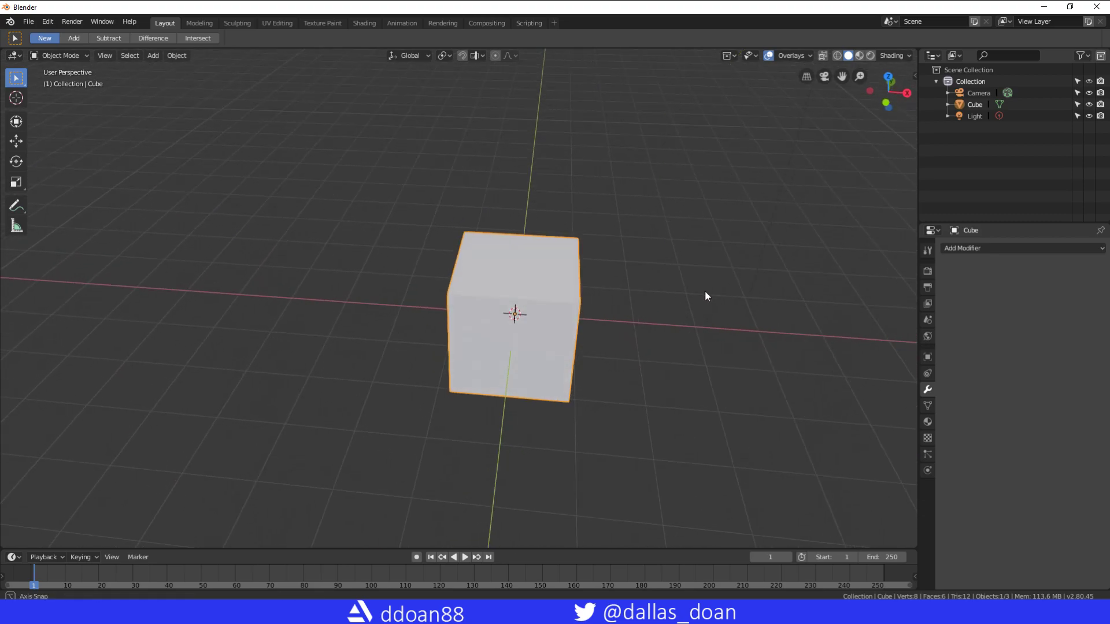
pyautogui.moveTo(705, 296); pyautogui.dragTo(550, 305)
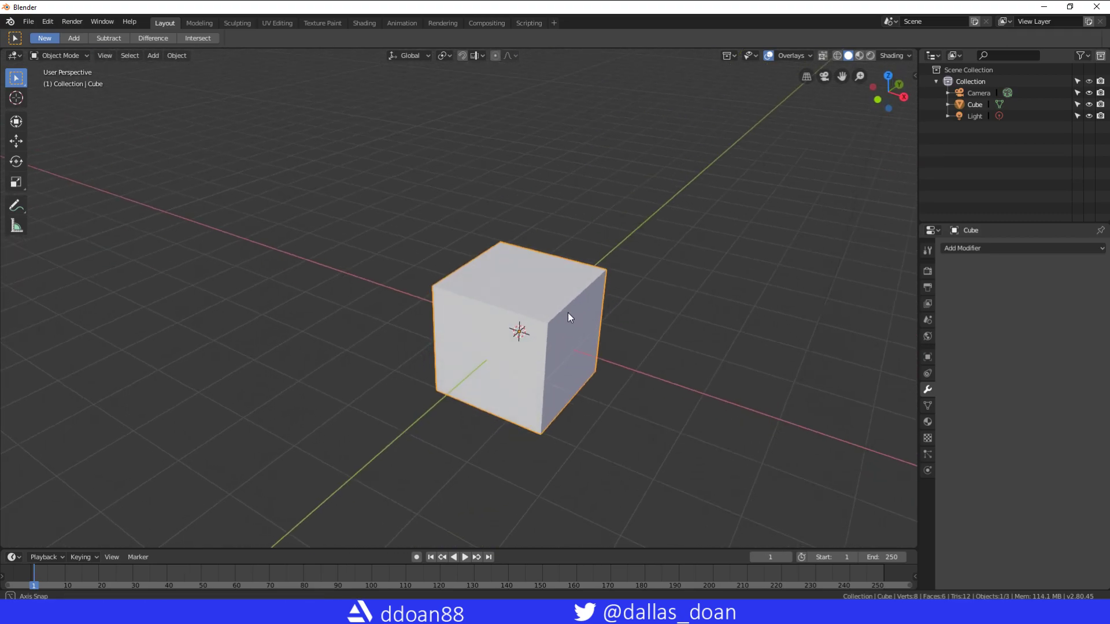
pyautogui.press('Tab')
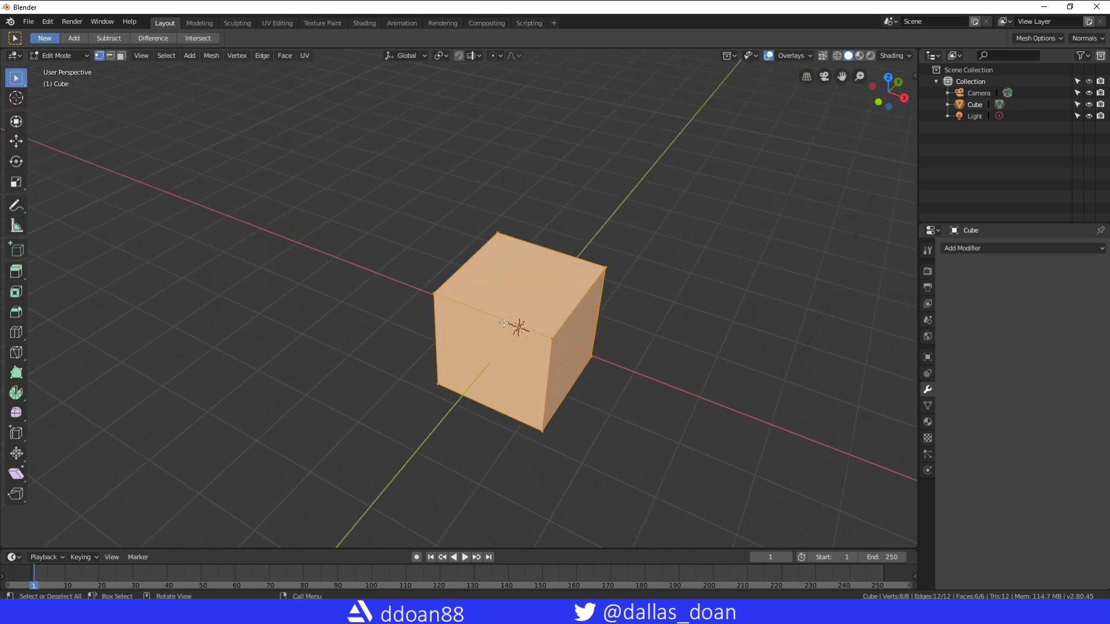
pyautogui.moveTo(463, 312)
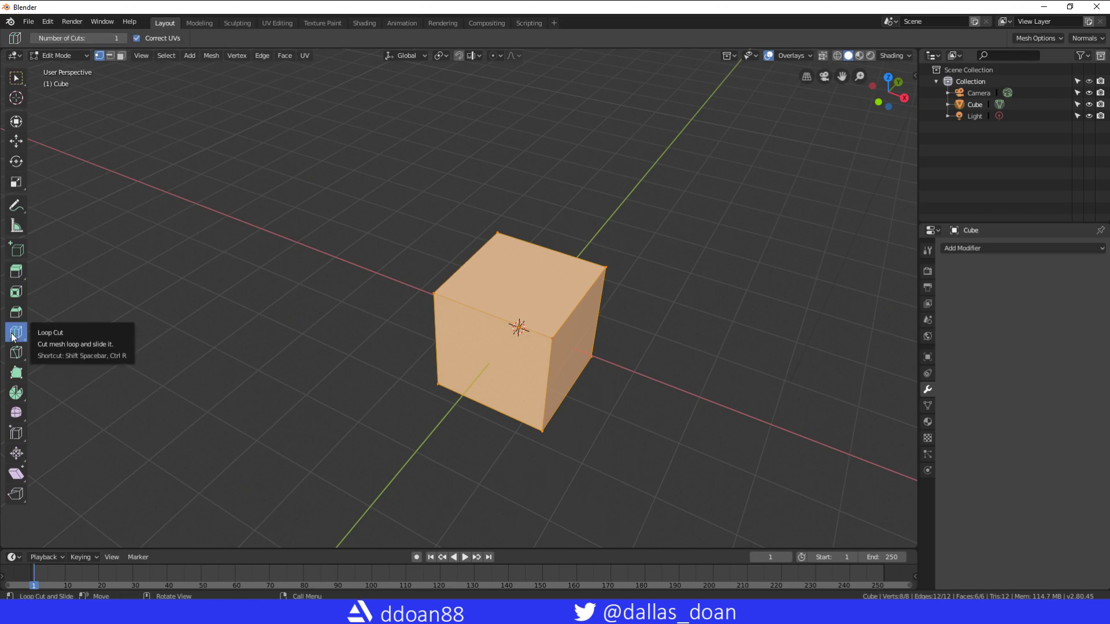
# Loop-cut the cube through its middle, delete one half, and return to Object Mode.
pyautogui.click(14, 331)
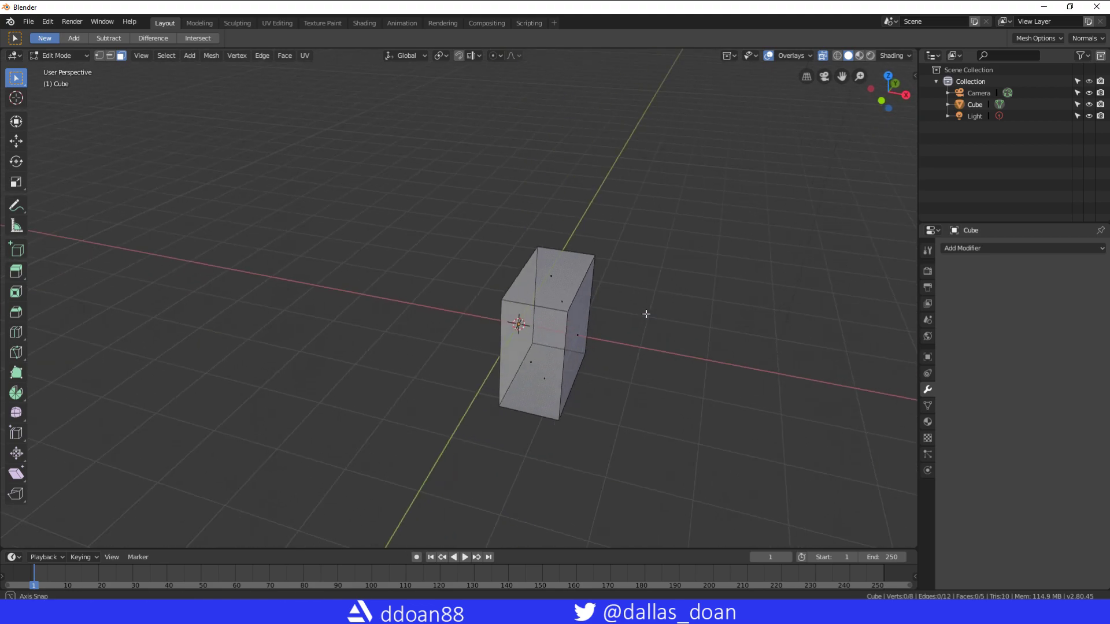
pyautogui.press('Tab')
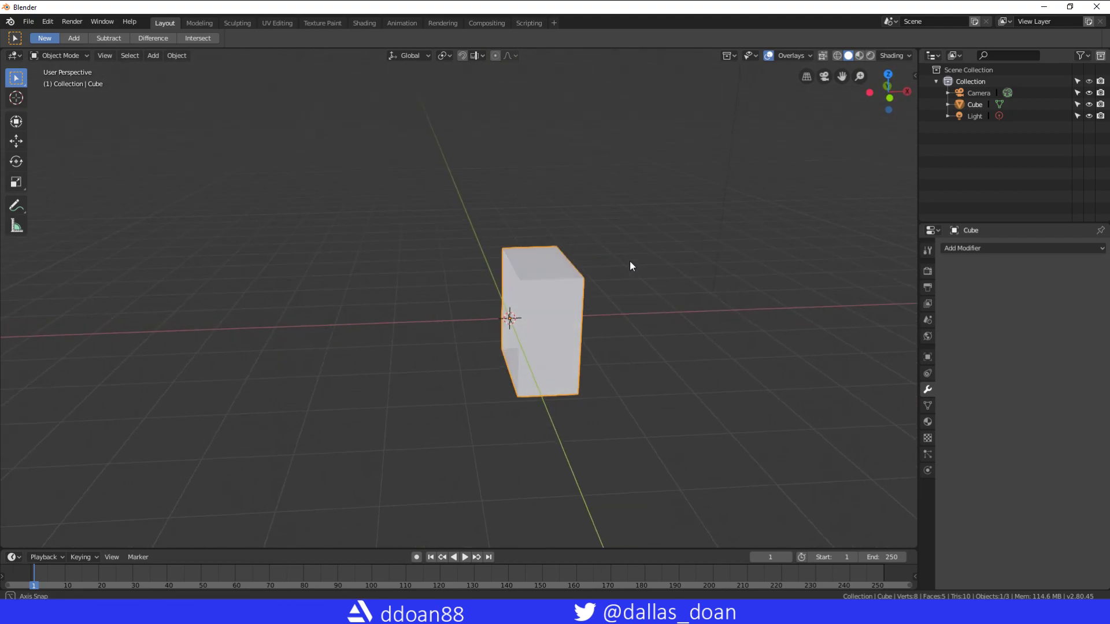
# Orbit the view to see the half box face-on.
pyautogui.moveTo(630, 266); pyautogui.dragTo(764, 253)
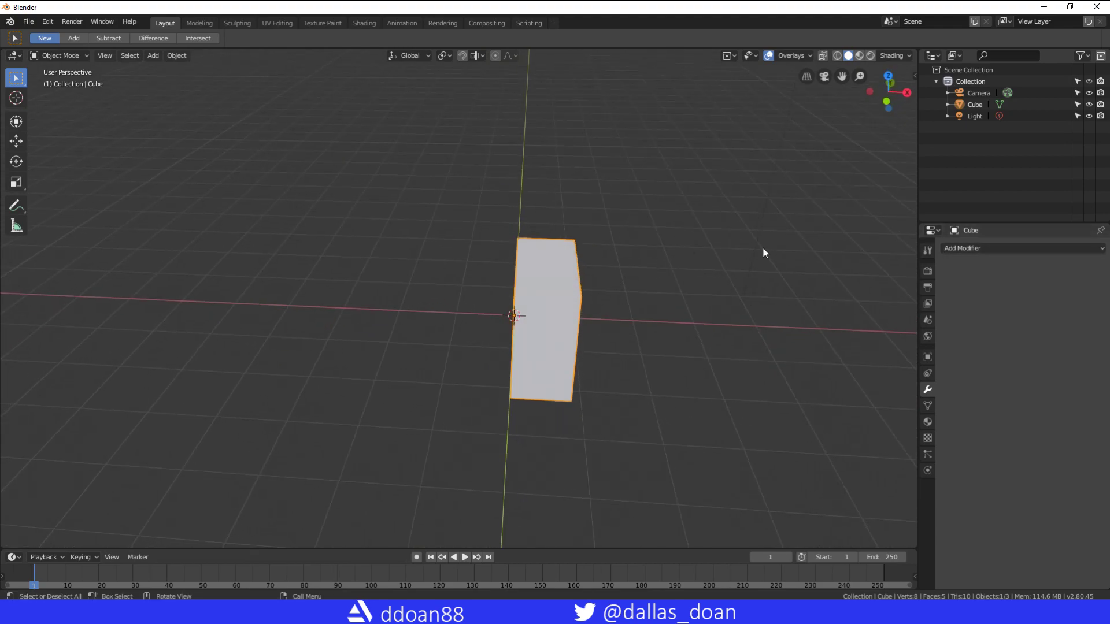
pyautogui.moveTo(913, 78)
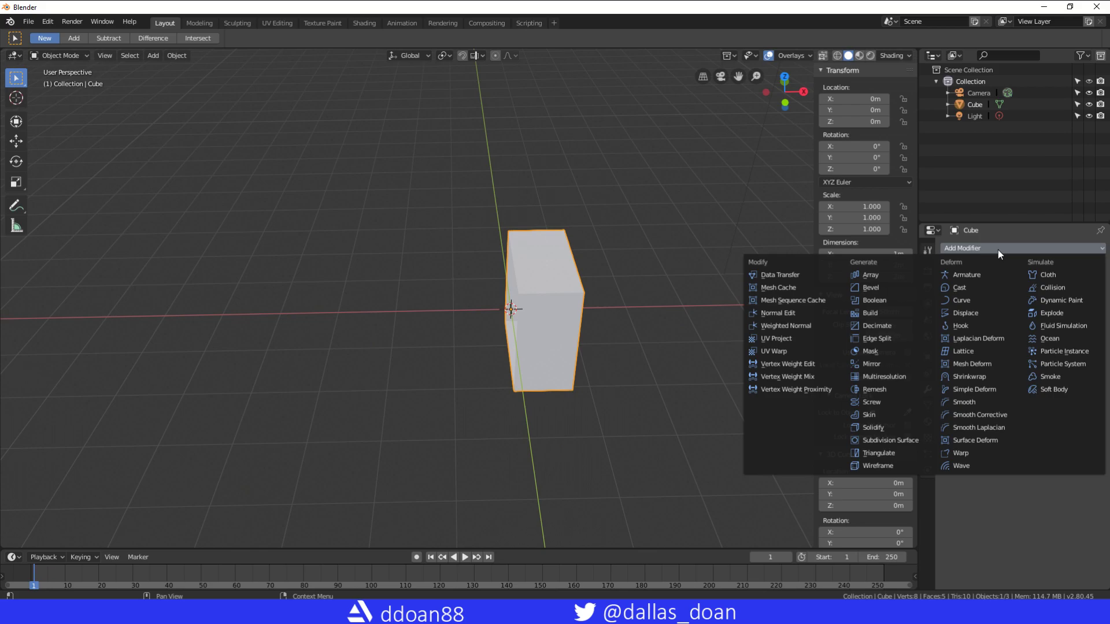
# Add a Mirror modifier on the X axis to the half box and re-enter Edit Mode.
pyautogui.click(869, 363)
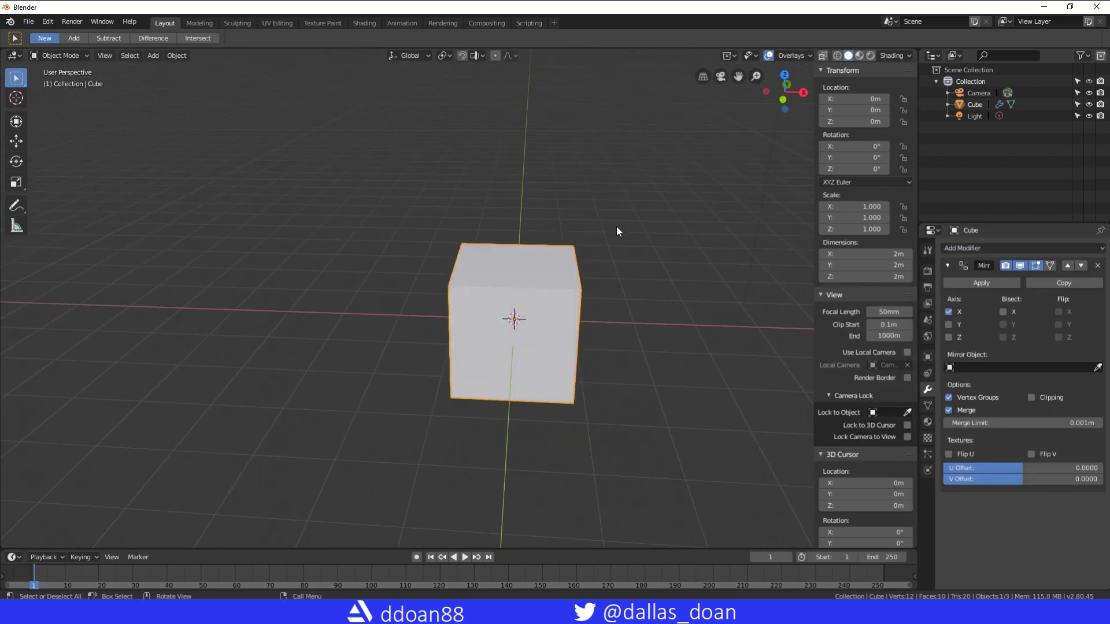
pyautogui.press('Tab')
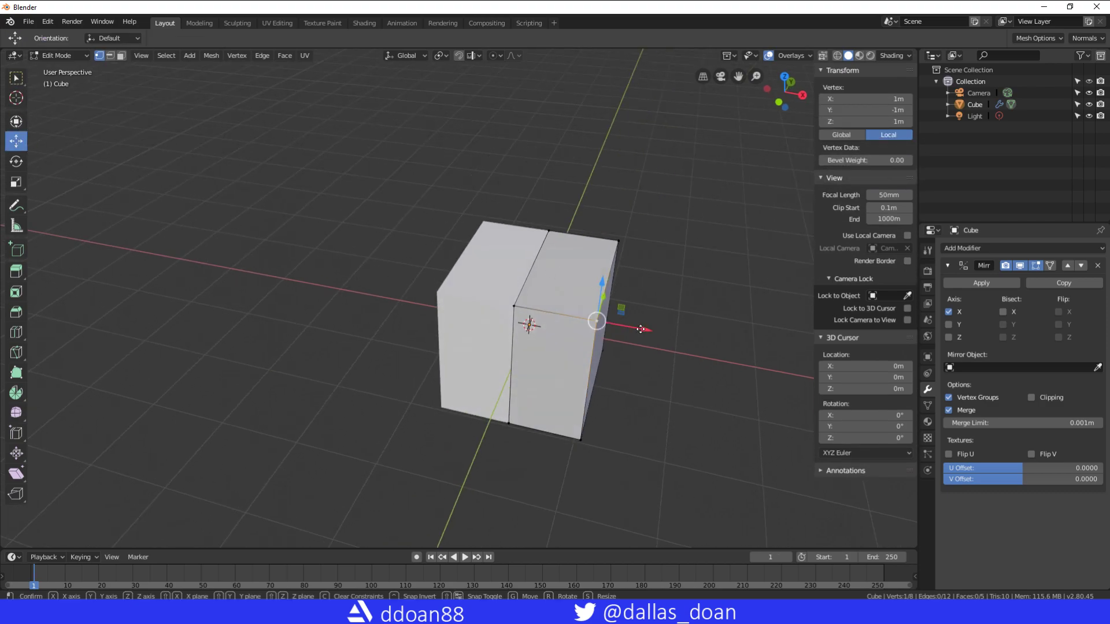
# Move a top corner vertex about 0.21 m along X, the mirrored corner following.
pyautogui.moveTo(598, 322); pyautogui.dragTo(623, 275)
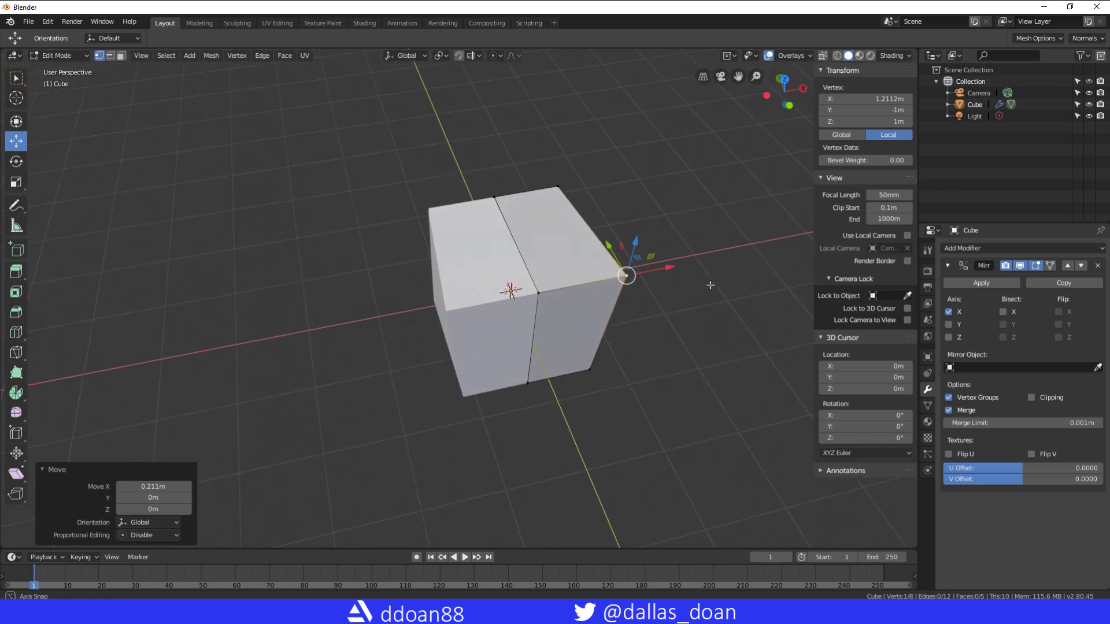